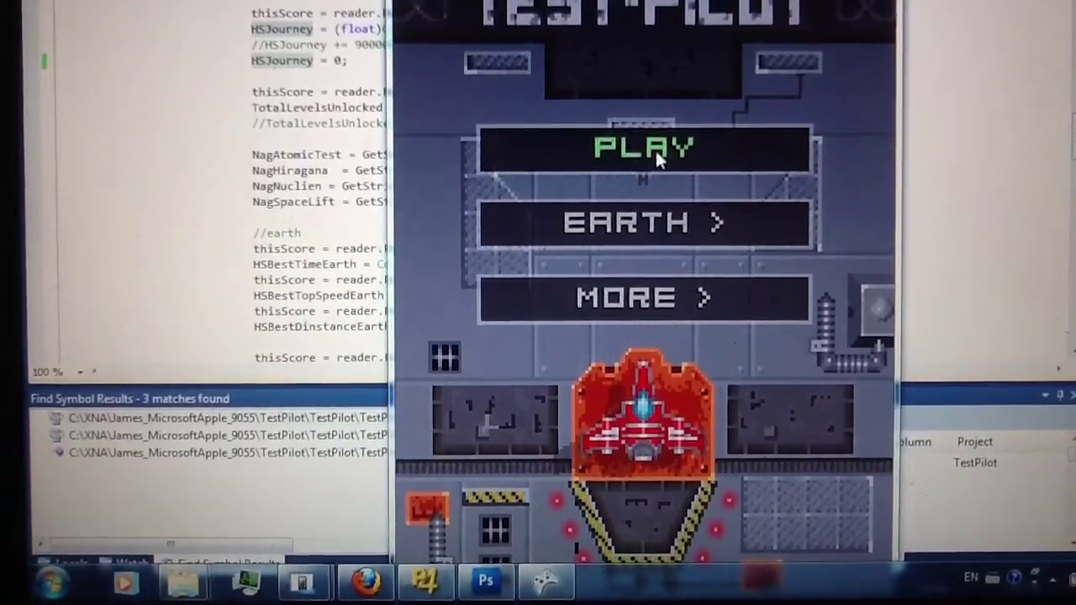
- Start a Test Pilot game from the main menu's PLAY option
left_click(646, 147)
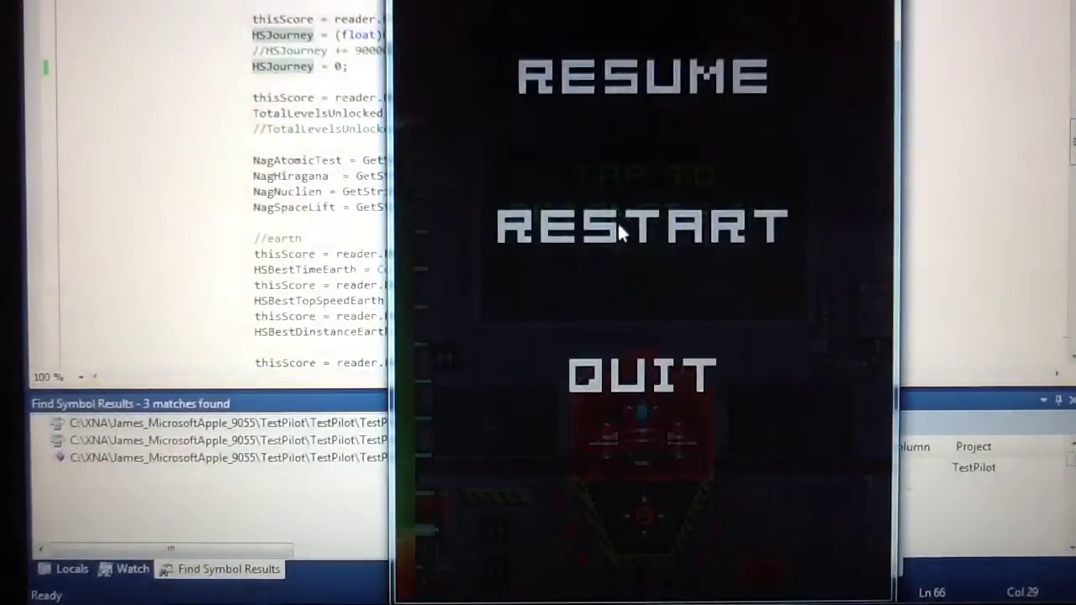
left_click(637, 227)
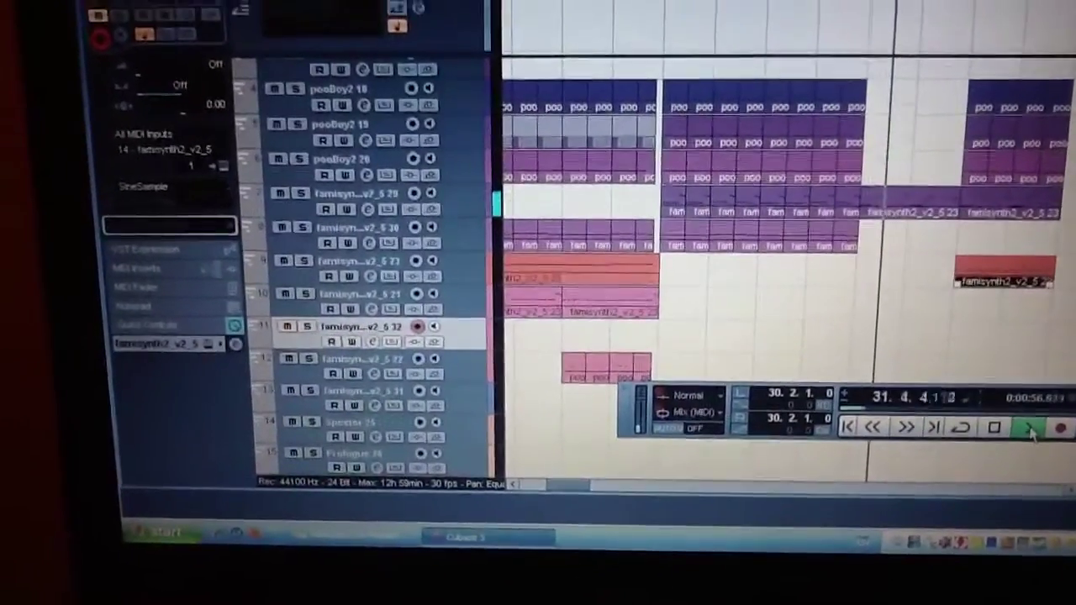
- Start Transport playback of the famisynth theme song in Cubase
left_click(1016, 433)
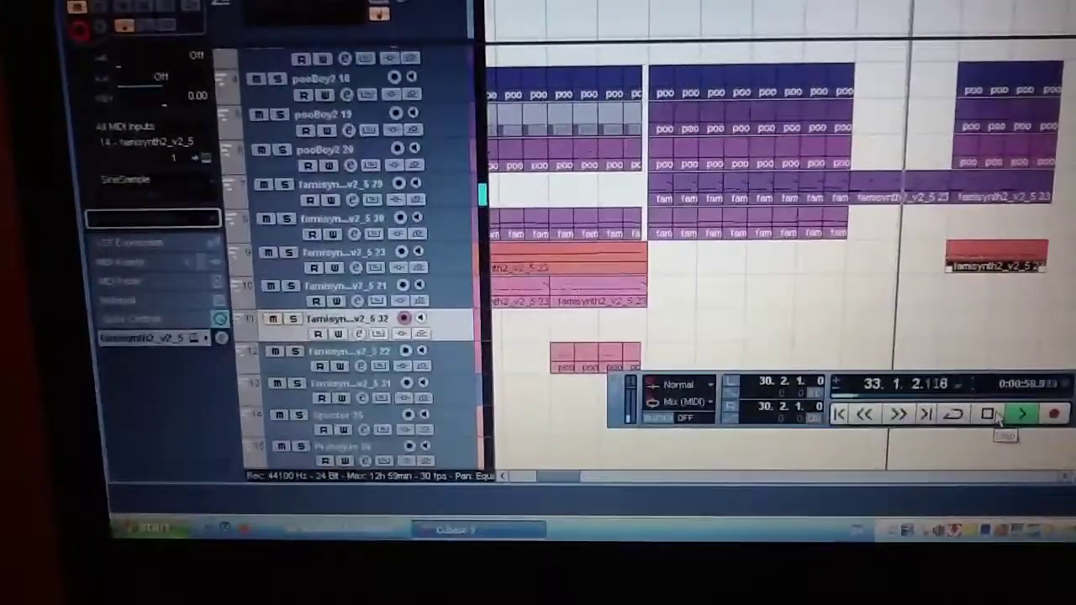